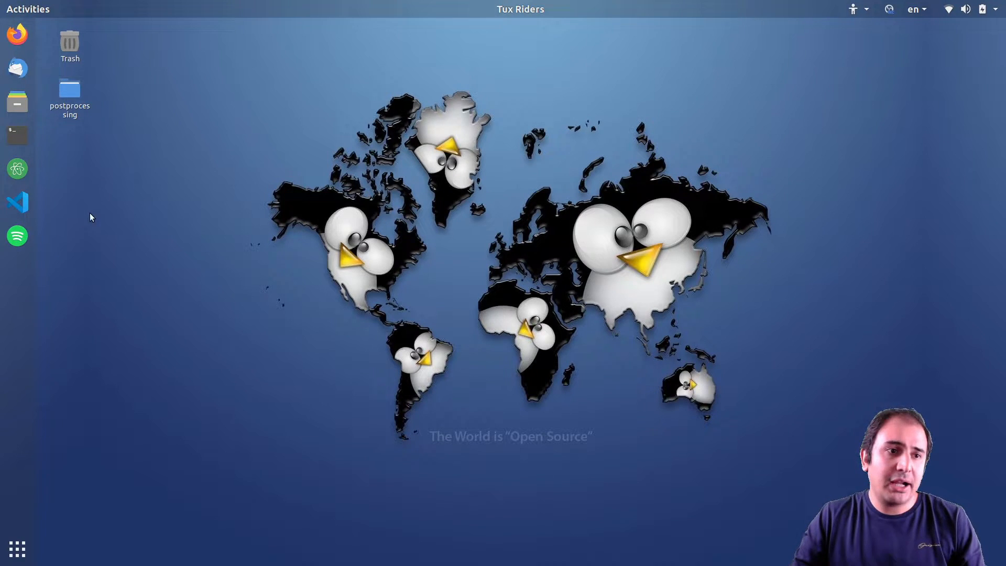
# Step: Open the desktop postprocessing folder to list cell_viability, fluid_flow_convection and other projects
pyautogui.doubleClick(69, 88)
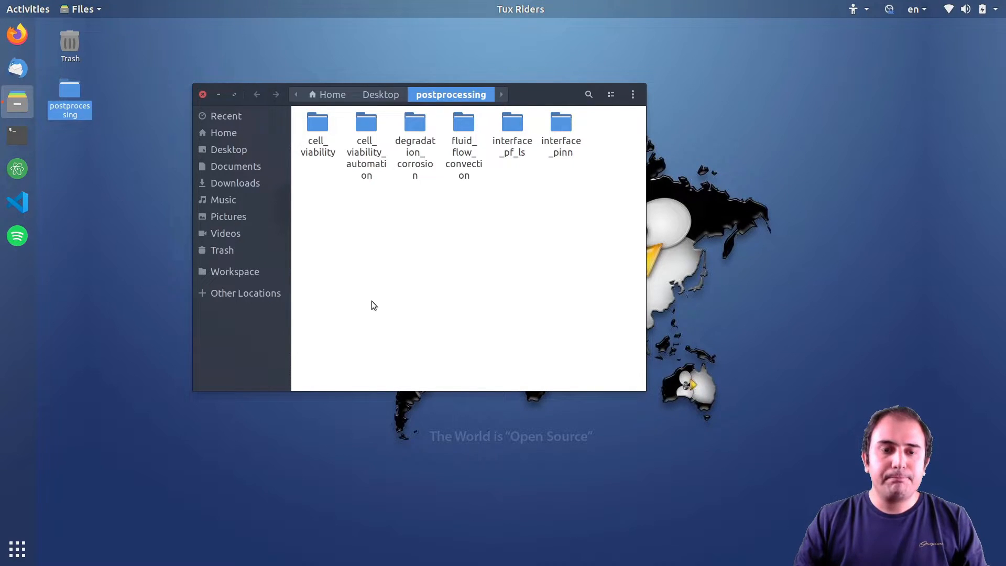
pyautogui.moveTo(354, 240)
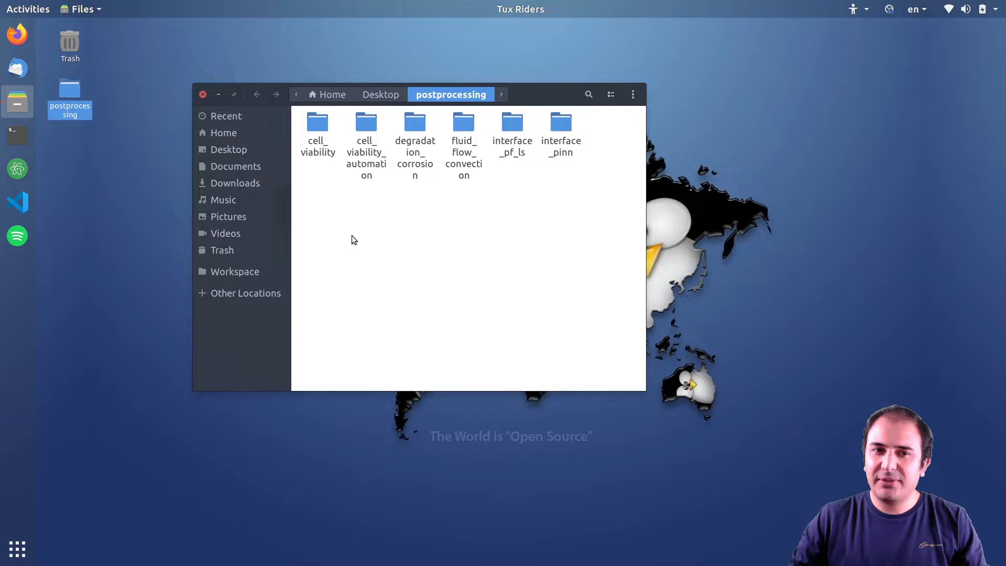
pyautogui.moveTo(321, 196)
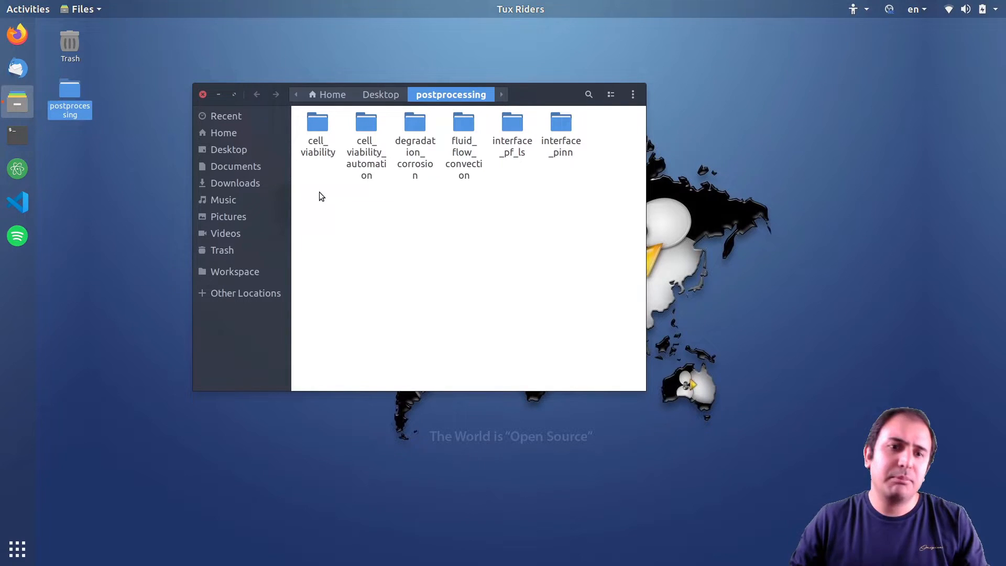
pyautogui.moveTo(345, 206)
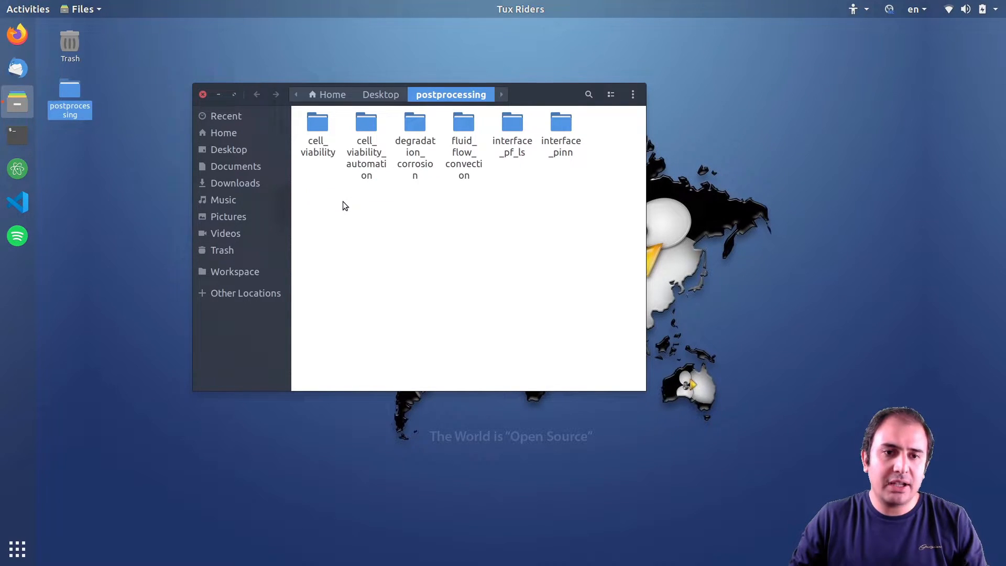
pyautogui.moveTo(337, 163)
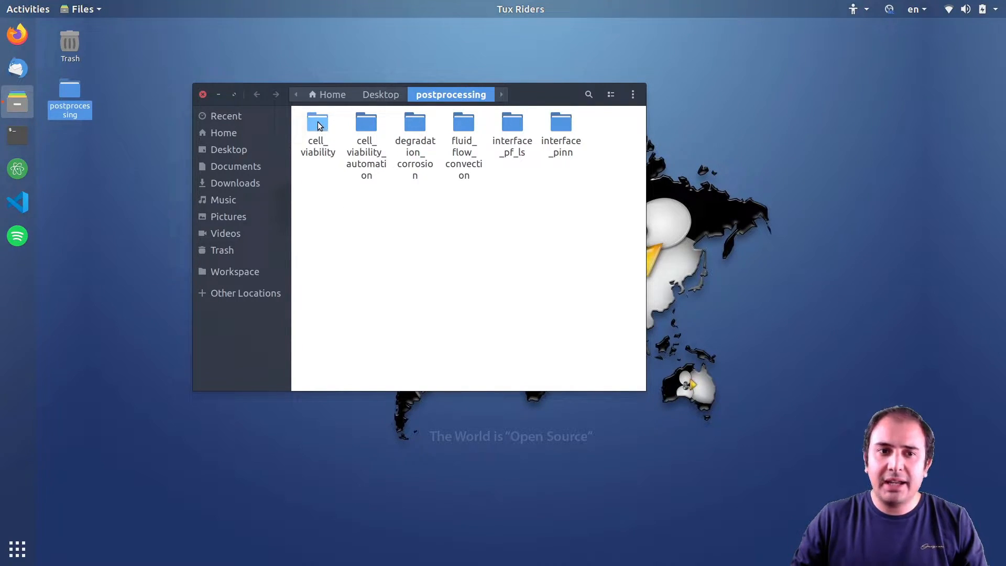
# Step: Open the cell_viability folder and preview its well.jpg image
pyautogui.doubleClick(317, 125)
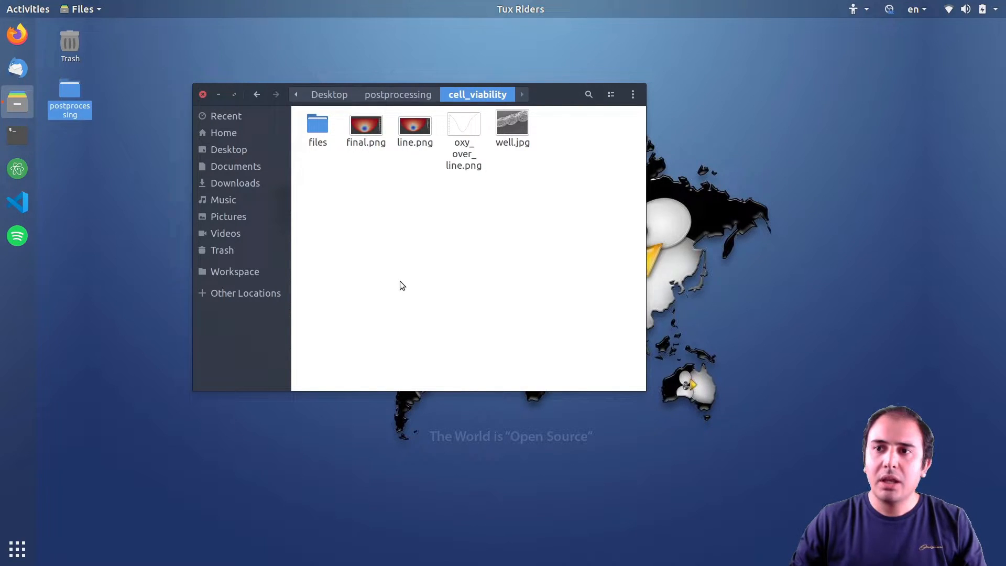
pyautogui.moveTo(534, 141)
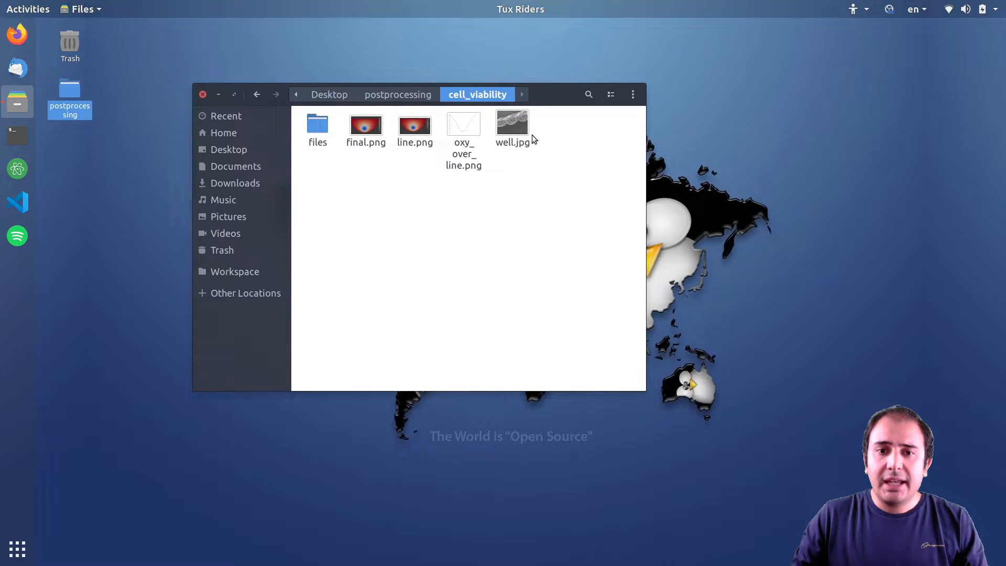
pyautogui.doubleClick(512, 123)
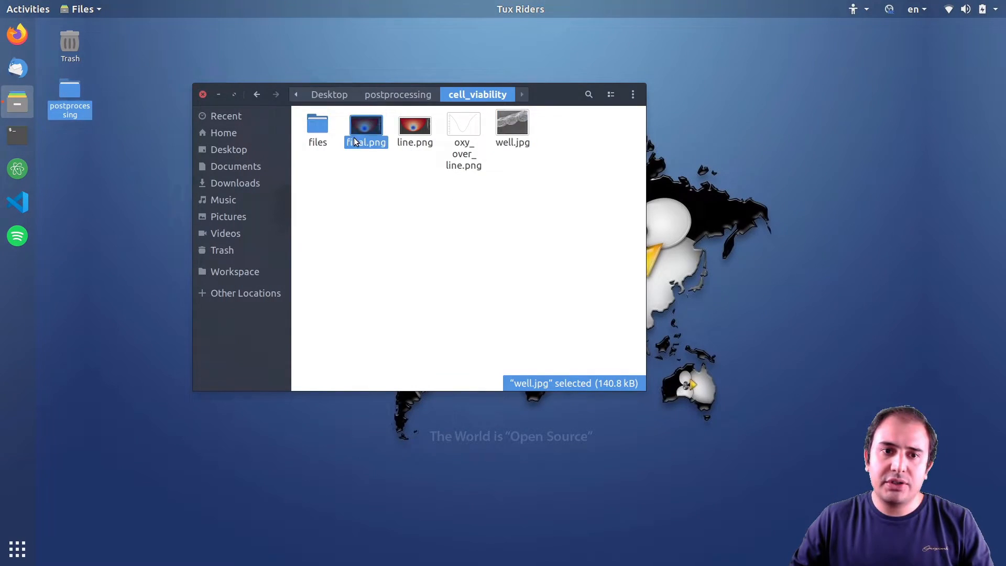
# Step: Preview final.png, the half-disc oxygen concentration map scaled 0.14 to 0.18
pyautogui.doubleClick(366, 125)
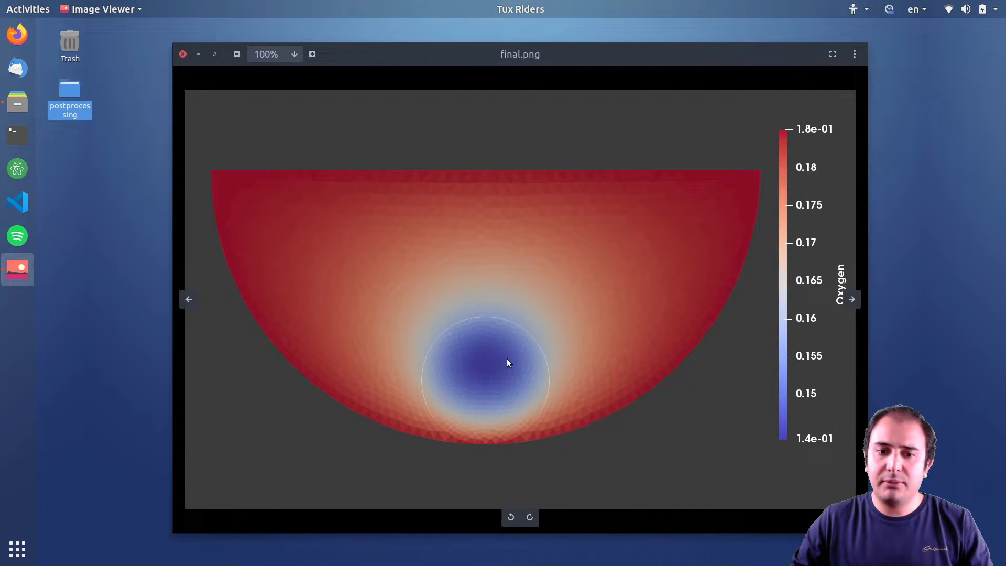
pyautogui.moveTo(227, 222)
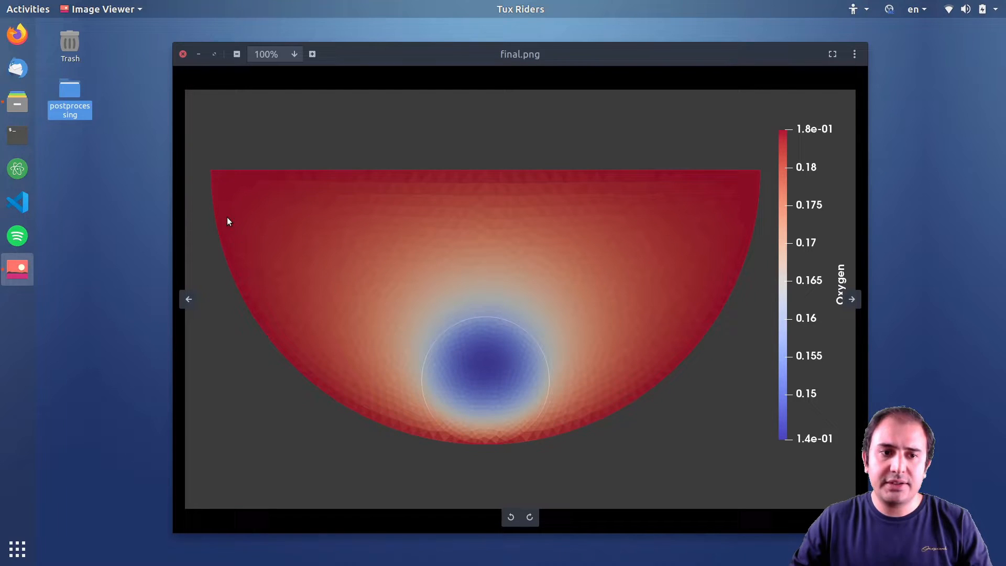
pyautogui.moveTo(692, 202)
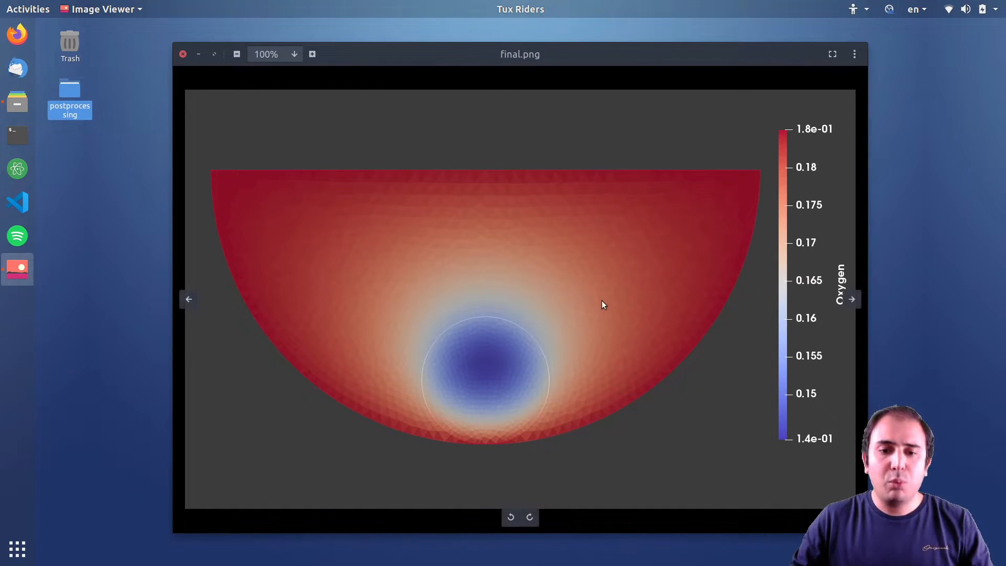
pyautogui.moveTo(449, 298)
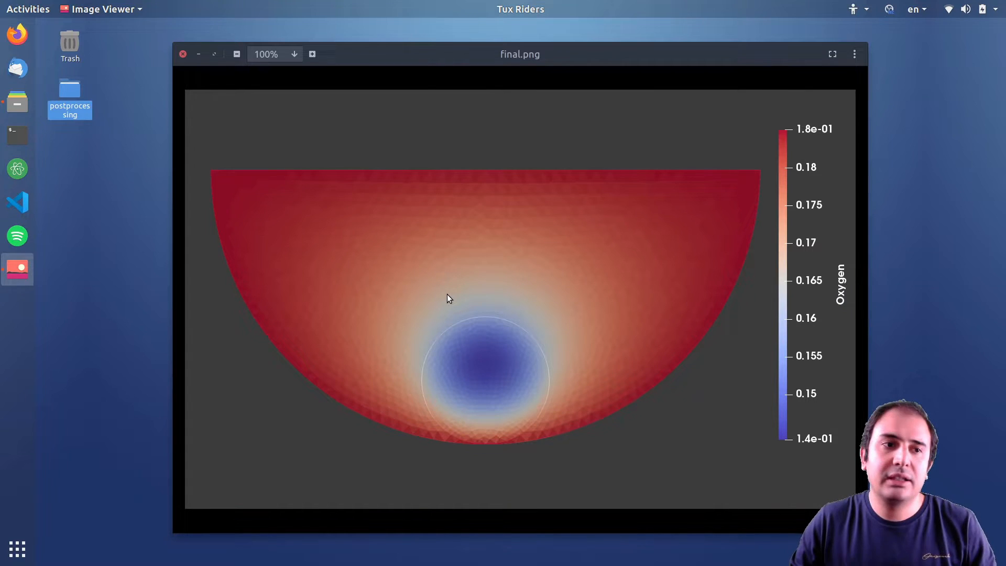
pyautogui.moveTo(437, 279)
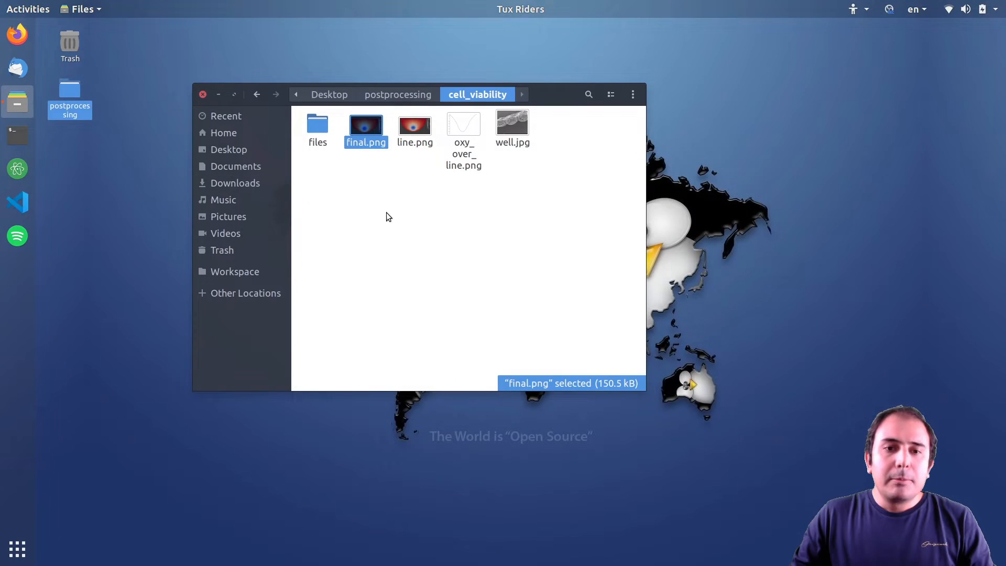
# Step: Preview oxy_over_line.png, then go back to the postprocessing folder
pyautogui.doubleClick(414, 124)
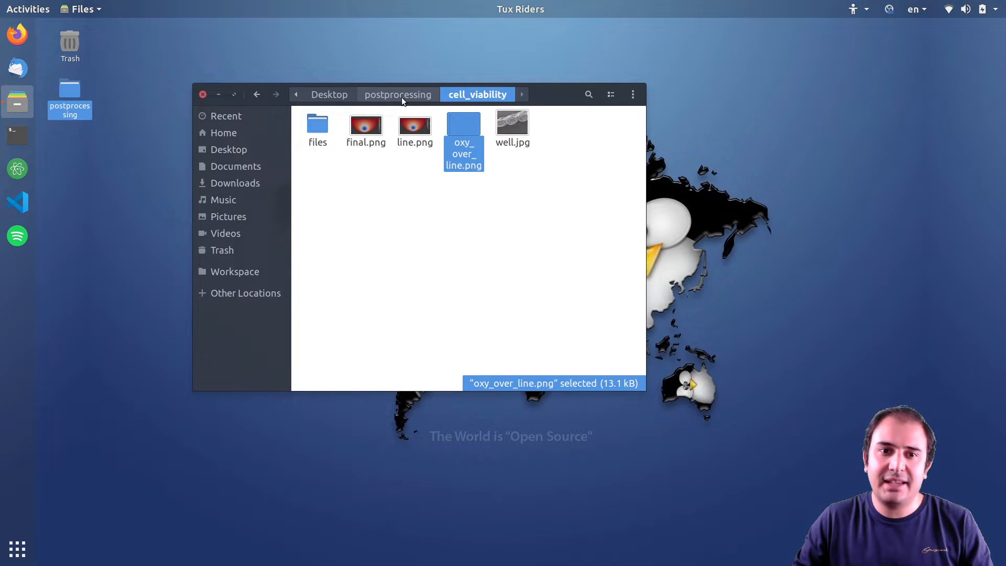
pyautogui.click(397, 94)
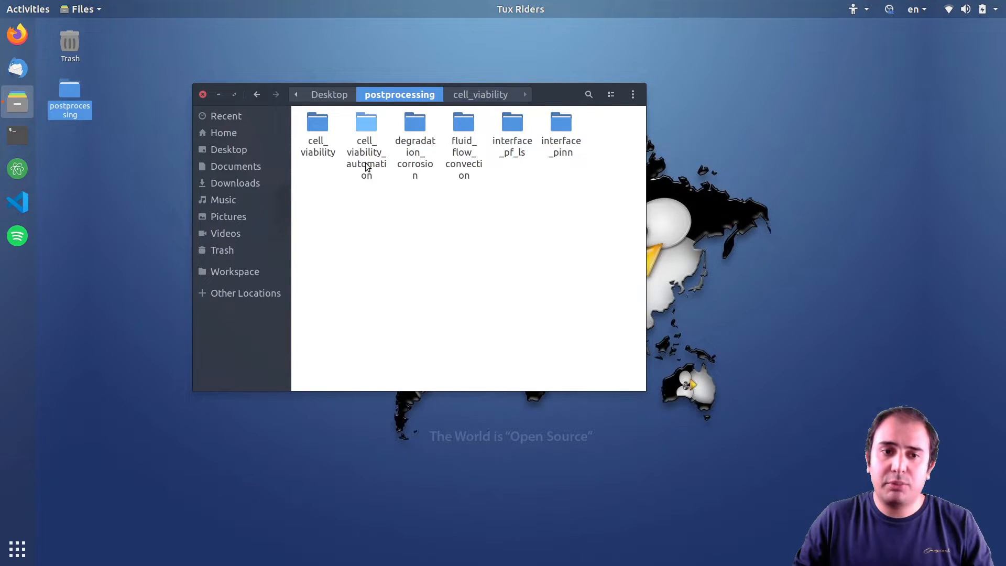
# Step: View cell_viability_automation's 150.png multi-curve plot, then return to postprocessing
pyautogui.doubleClick(366, 122)
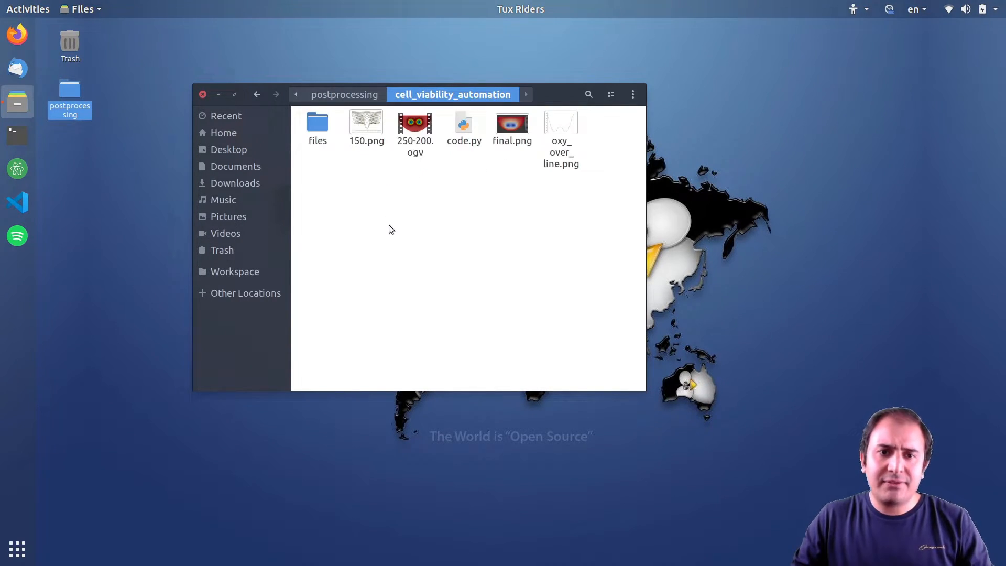
pyautogui.moveTo(418, 150)
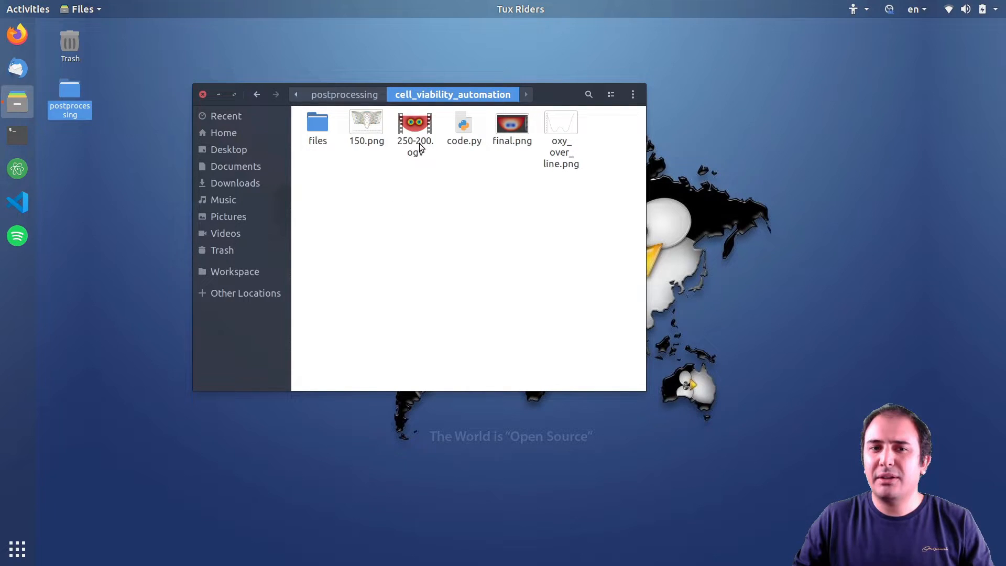
pyautogui.doubleClick(414, 123)
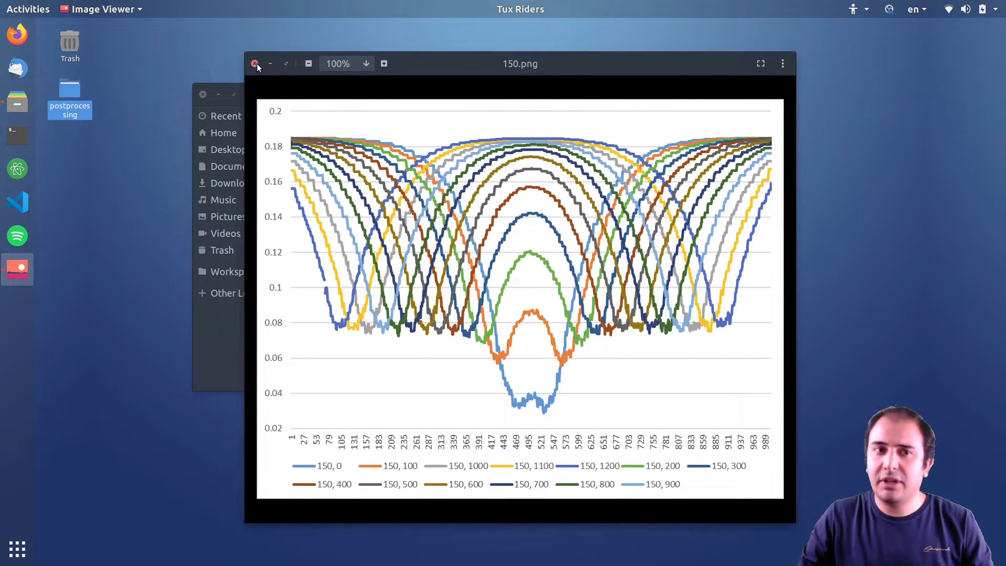
pyautogui.click(255, 63)
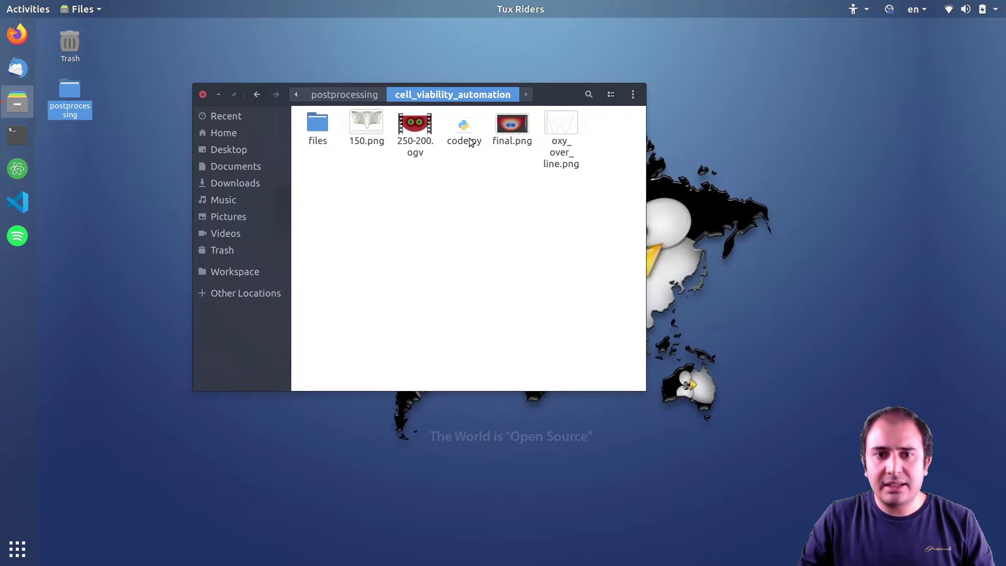
pyautogui.click(346, 94)
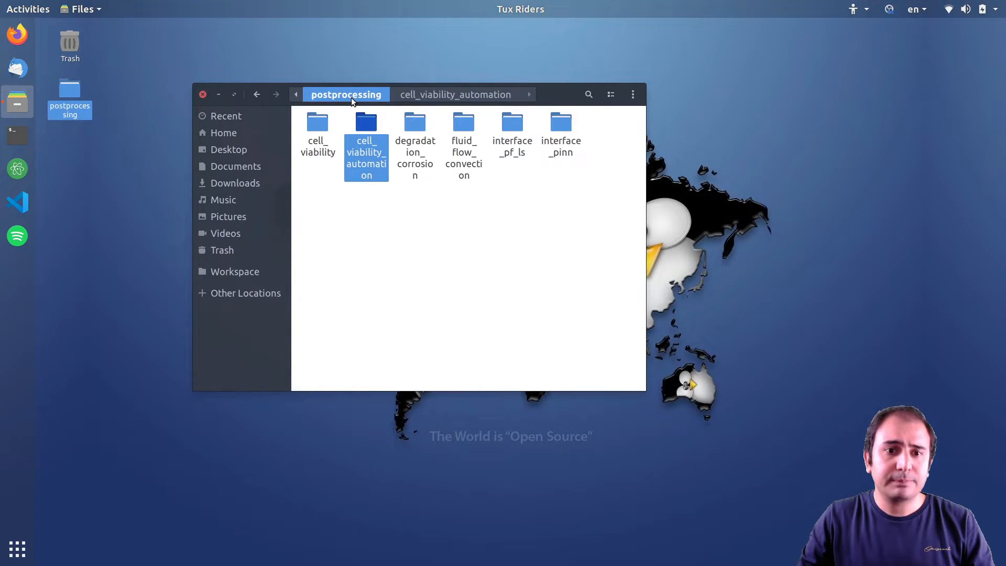
# Step: Preview degradation_corrosion's deg.png and phi-1.mp4, then open the fluid_flow_convection folder
pyautogui.doubleClick(414, 123)
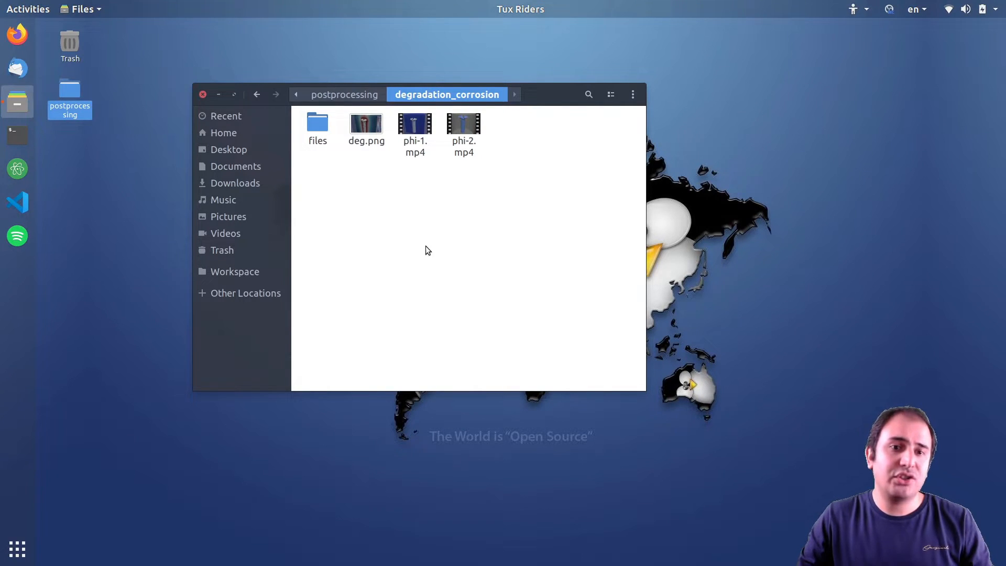
pyautogui.moveTo(422, 238)
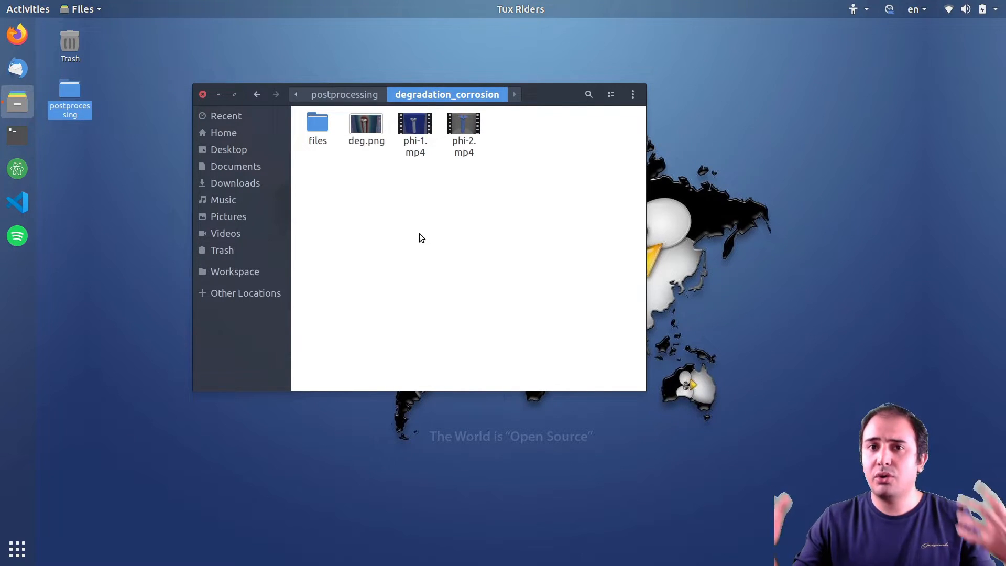
pyautogui.moveTo(392, 167)
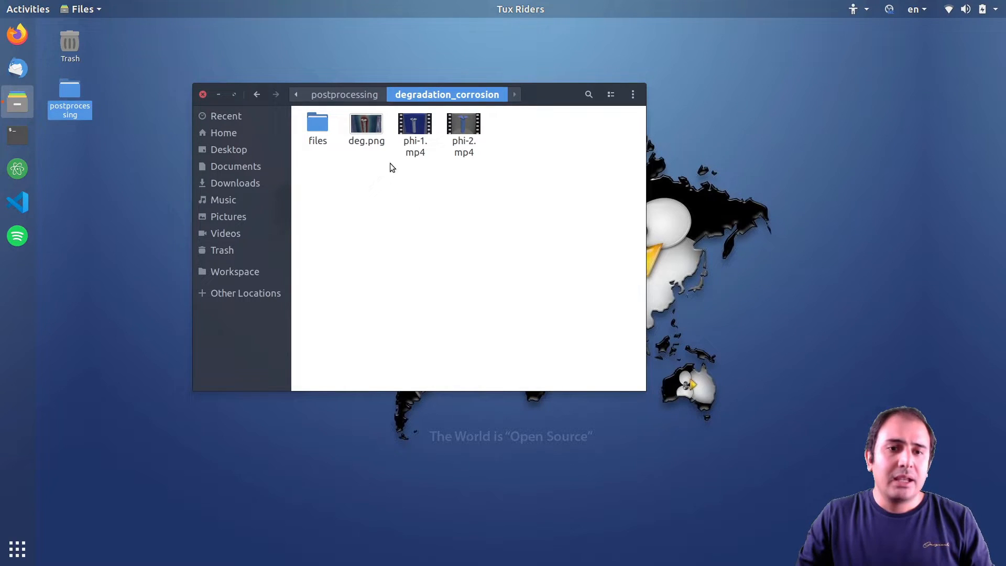
pyautogui.doubleClick(365, 123)
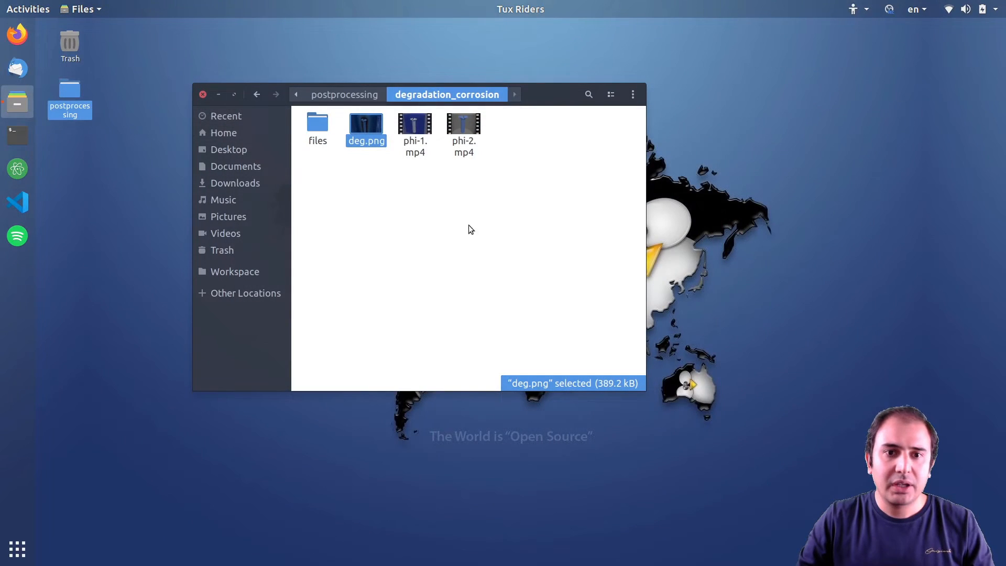
pyautogui.click(414, 124)
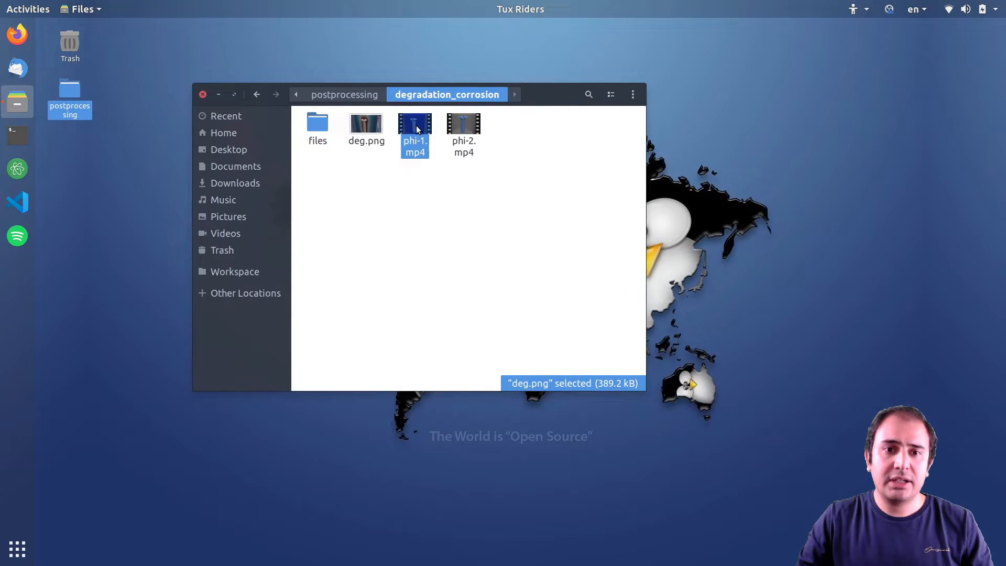
pyautogui.doubleClick(415, 124)
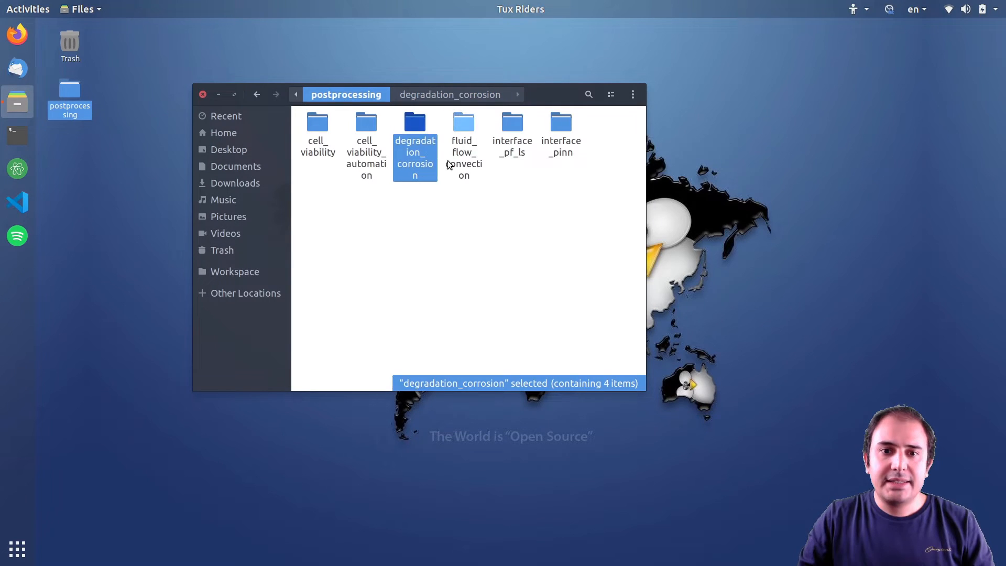
pyautogui.doubleClick(463, 123)
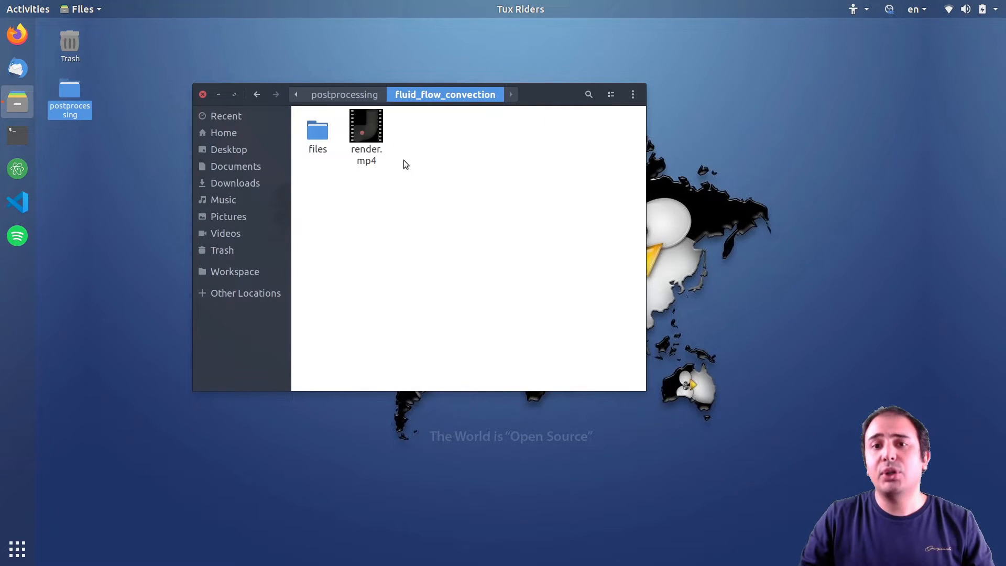
# Step: Play the render.mp4 pipe-bend concentration plume animation in Videos, then close it
pyautogui.doubleClick(365, 126)
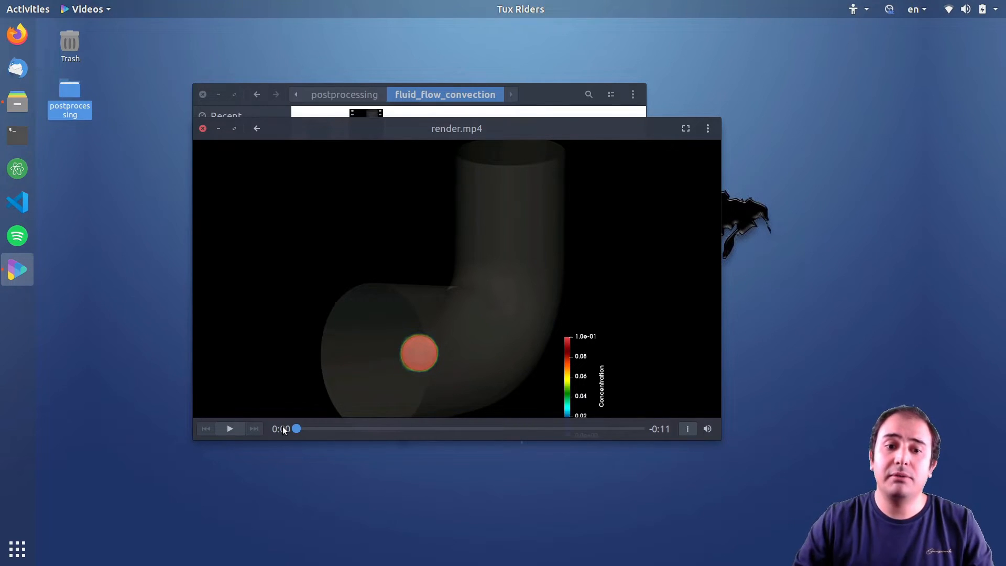
pyautogui.click(230, 428)
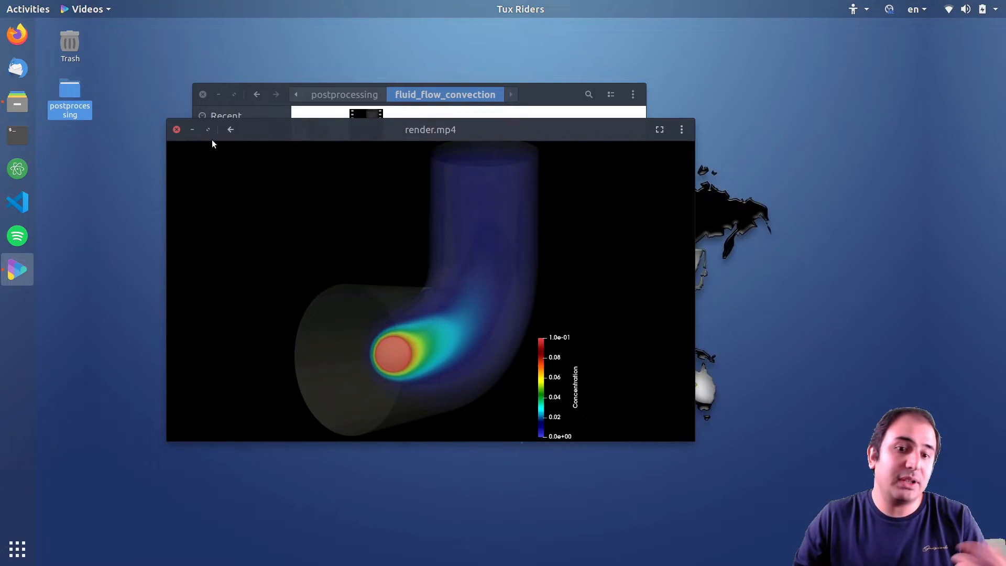
pyautogui.click(176, 129)
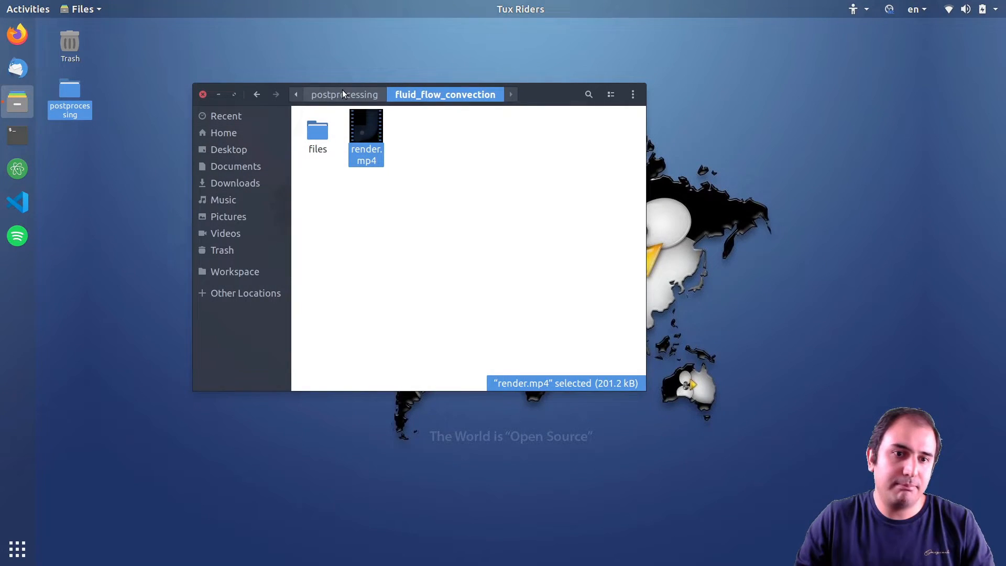
# Step: Go back to postprocessing and open the interface_pf_ls folder
pyautogui.click(346, 95)
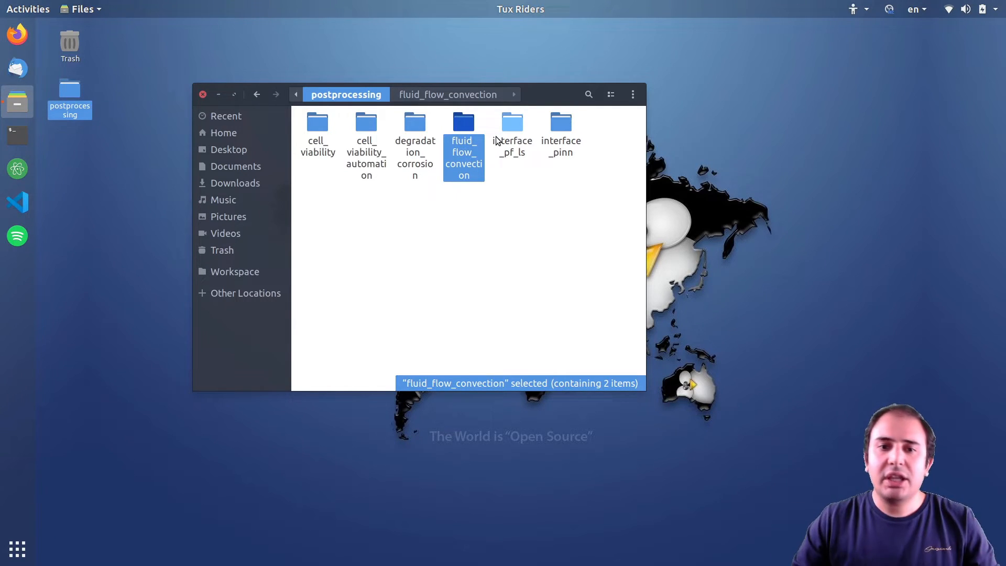
pyautogui.moveTo(510, 137)
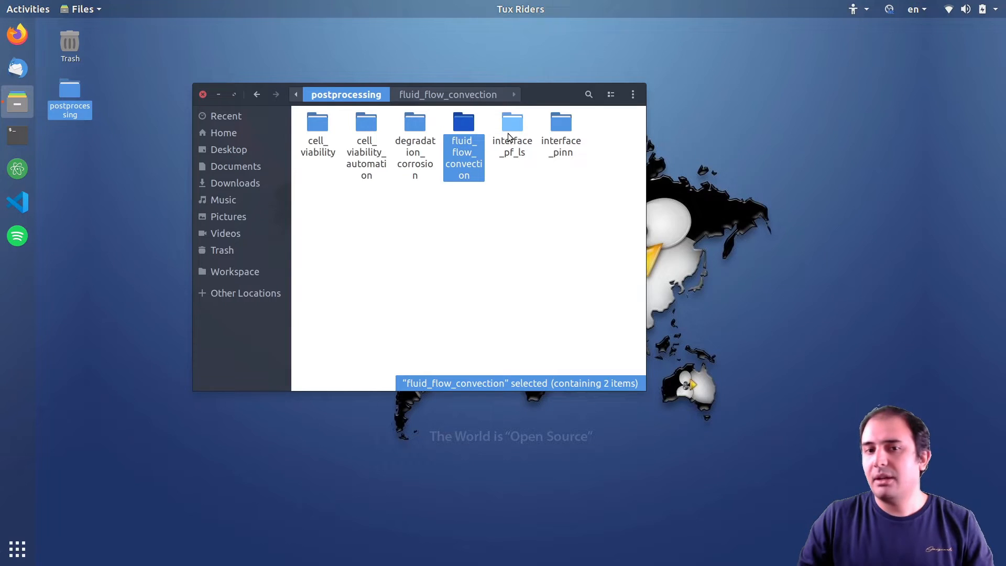
pyautogui.doubleClick(512, 122)
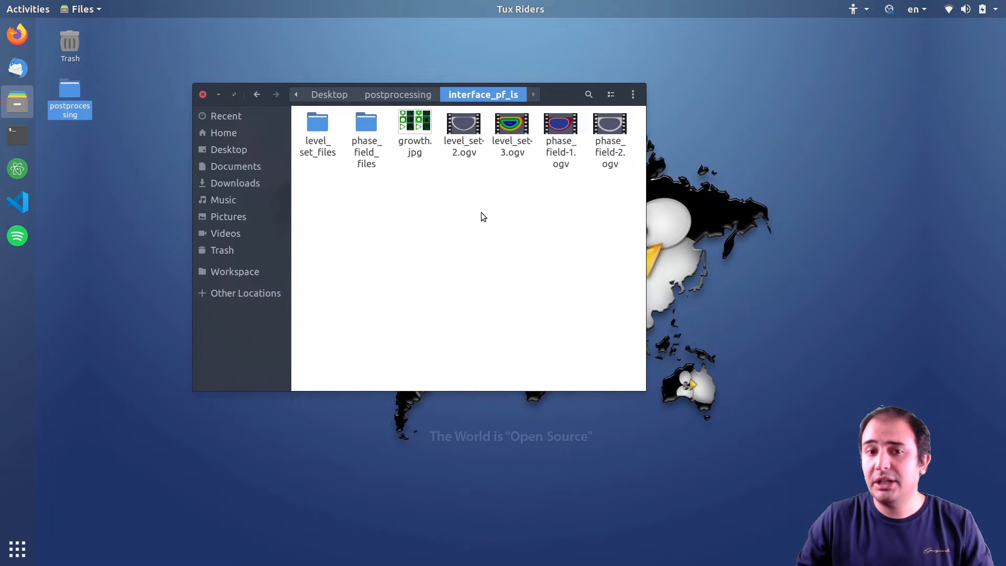
# Step: Preview the level_set-3.ogv and phase_field-1.ogv videos, then select phase_field-2.ogv
pyautogui.doubleClick(414, 121)
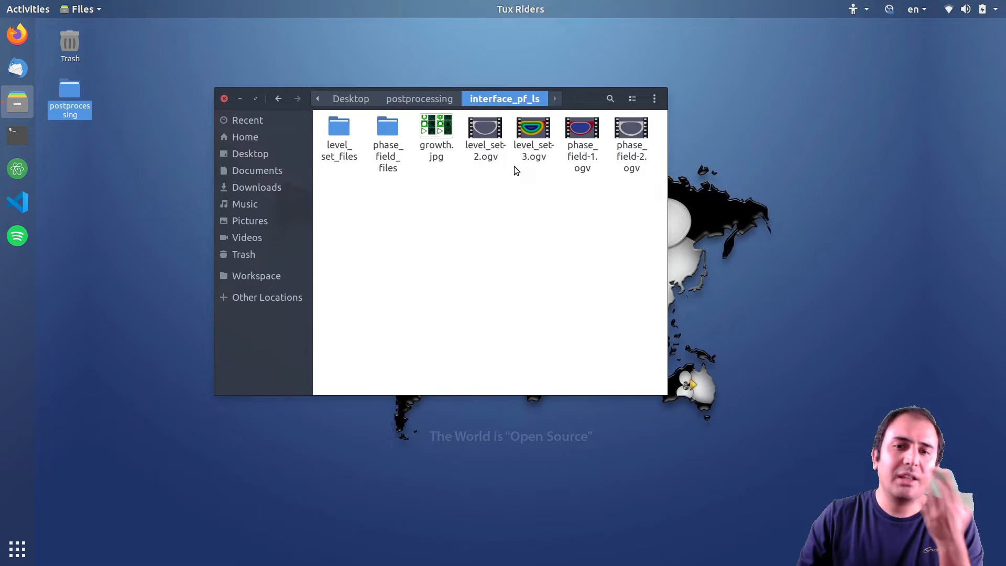
pyautogui.moveTo(507, 169)
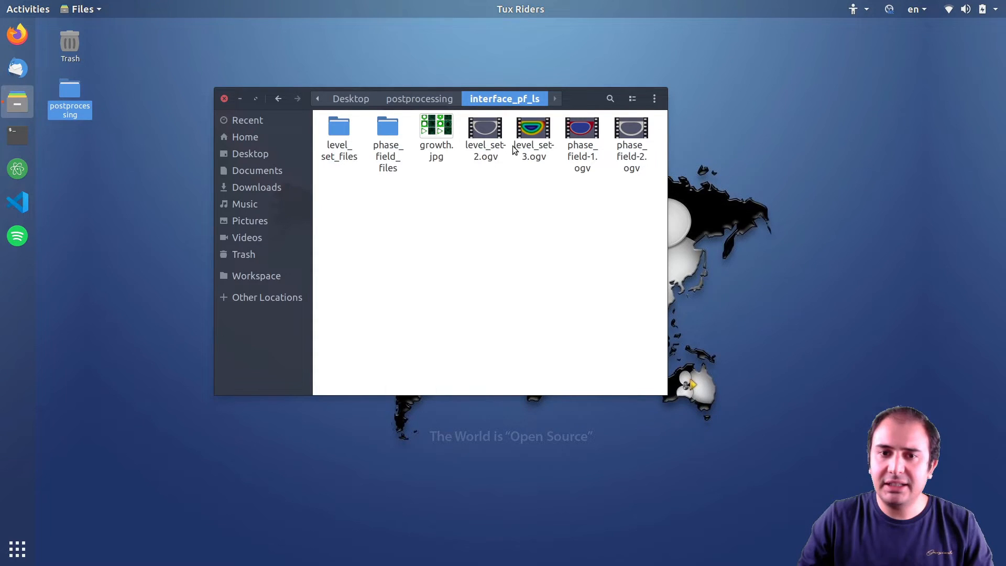
pyautogui.doubleClick(532, 127)
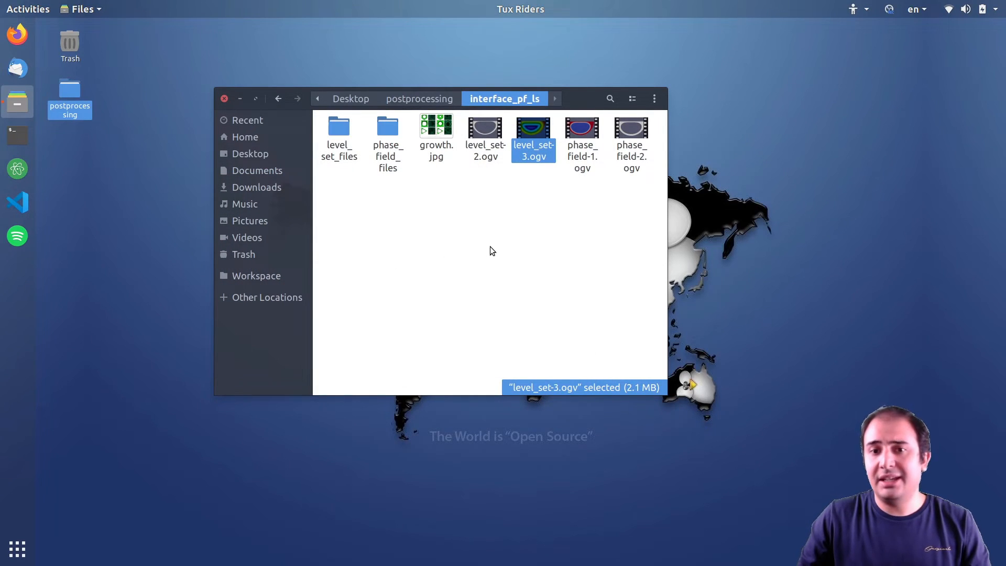
pyautogui.click(581, 128)
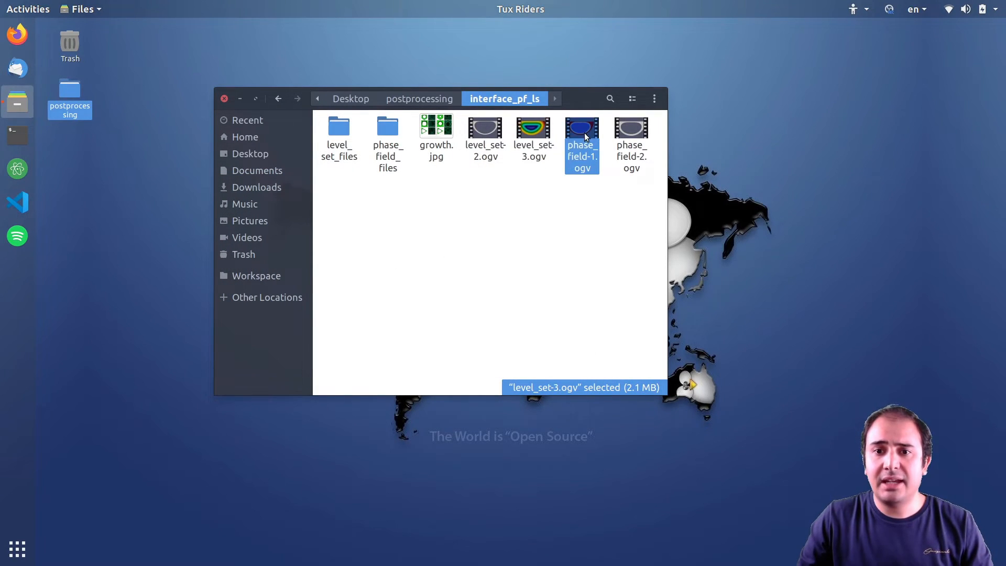
pyautogui.doubleClick(582, 125)
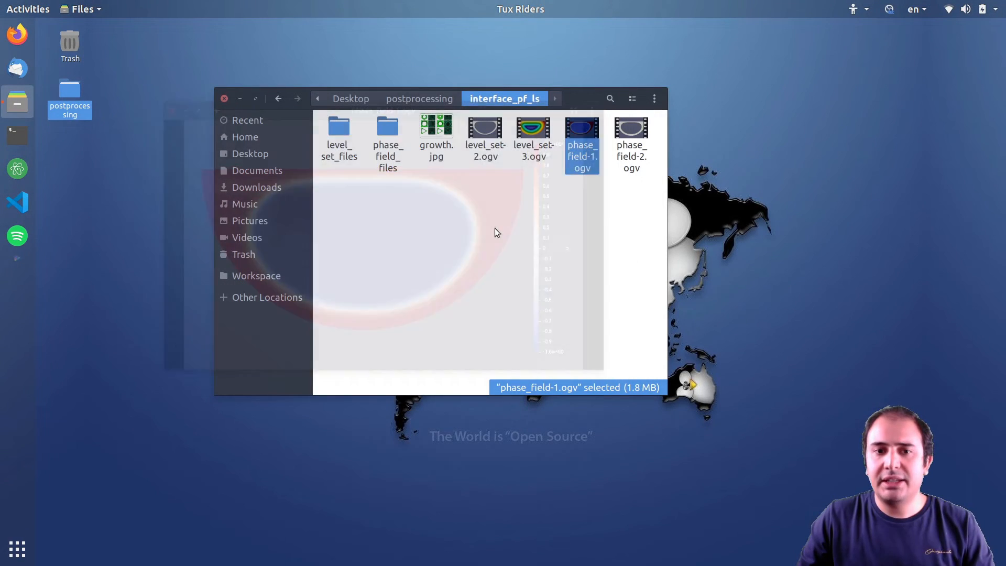
pyautogui.click(630, 127)
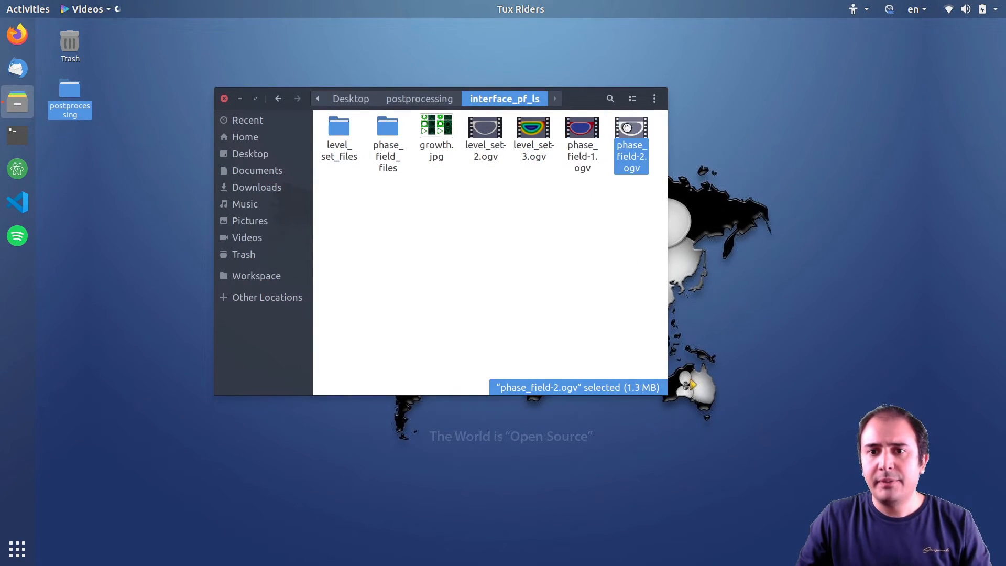
# Step: Play phase_field-2.ogv with the player moved right, then close it
pyautogui.doubleClick(630, 128)
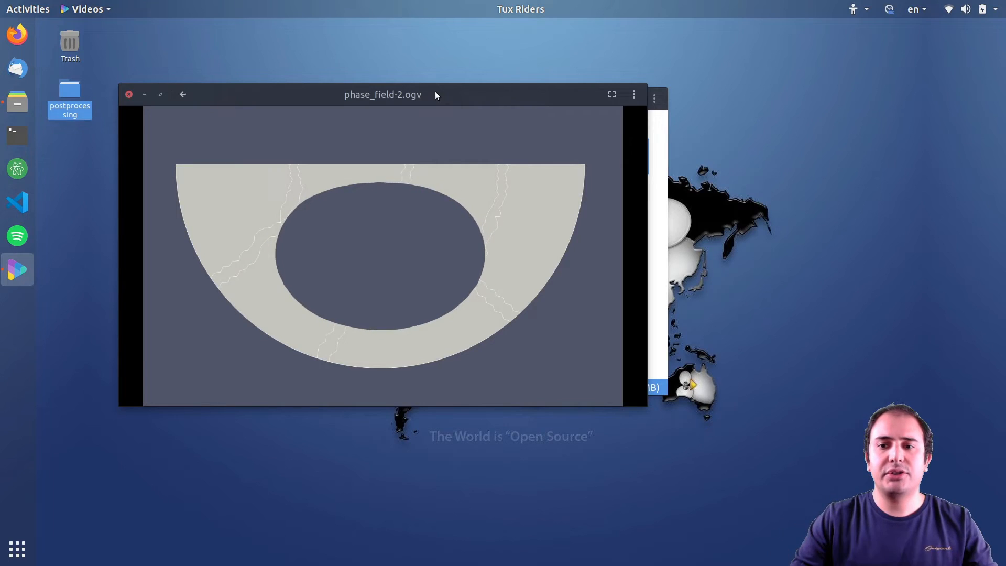
pyautogui.moveTo(382, 95); pyautogui.dragTo(500, 98)
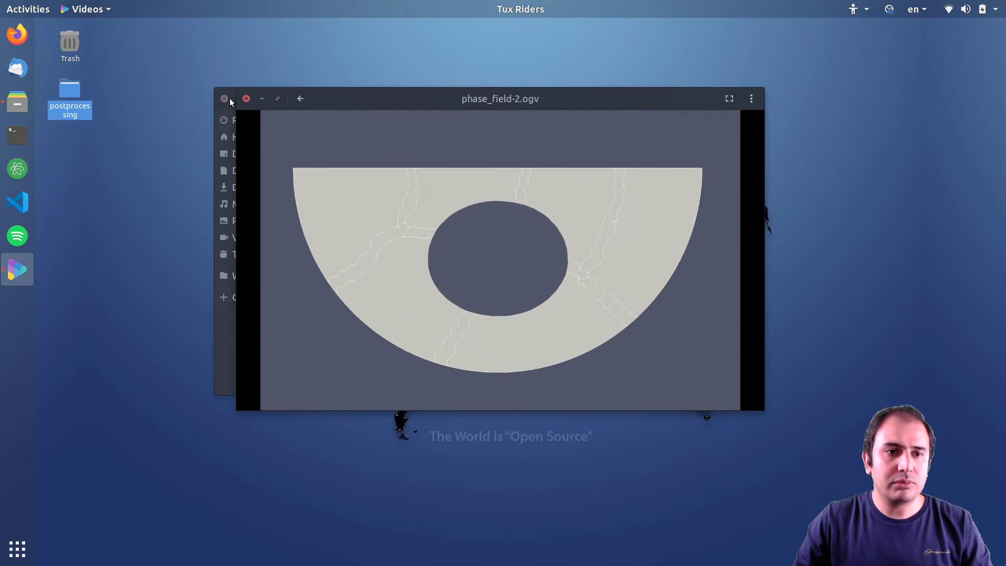
pyautogui.click(224, 99)
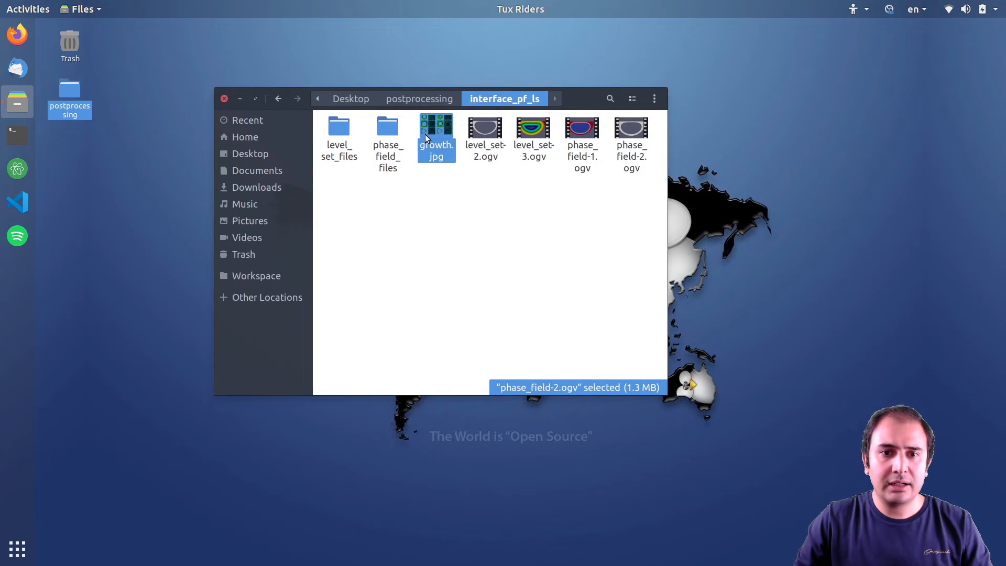
# Step: Preview the growth.jpg scaffold growth figure, then return to the postprocessing folder
pyautogui.doubleClick(436, 130)
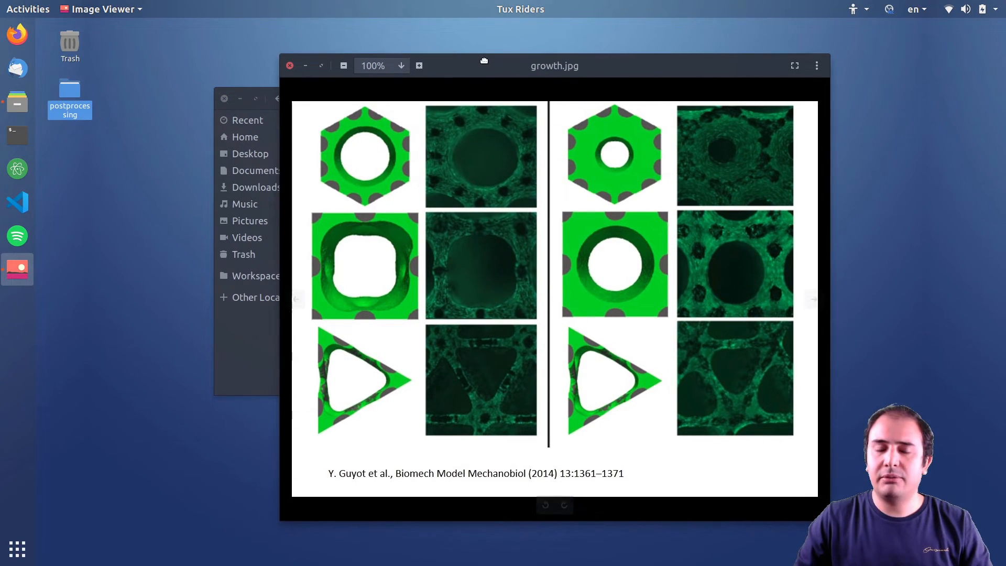
pyautogui.click(289, 66)
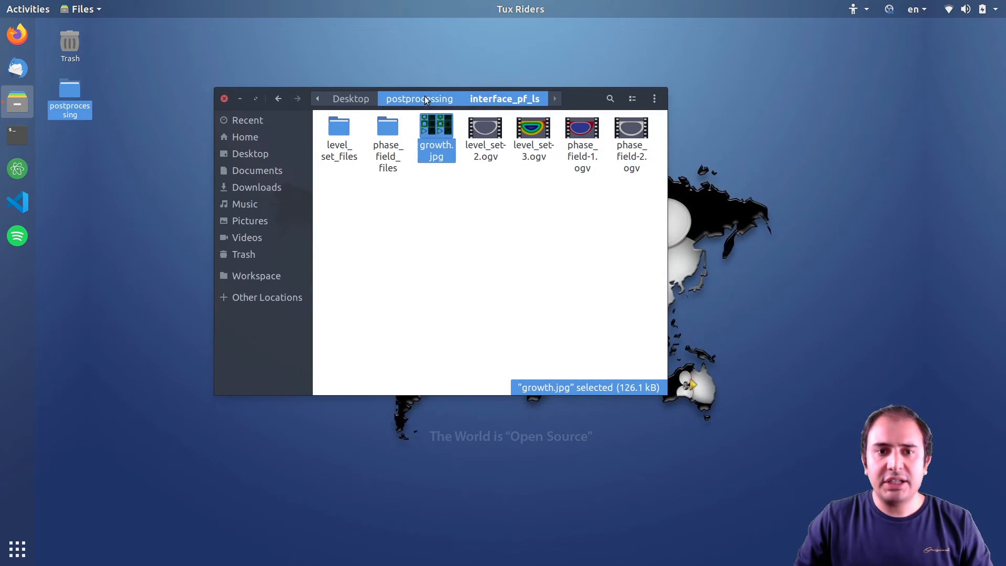
pyautogui.click(419, 98)
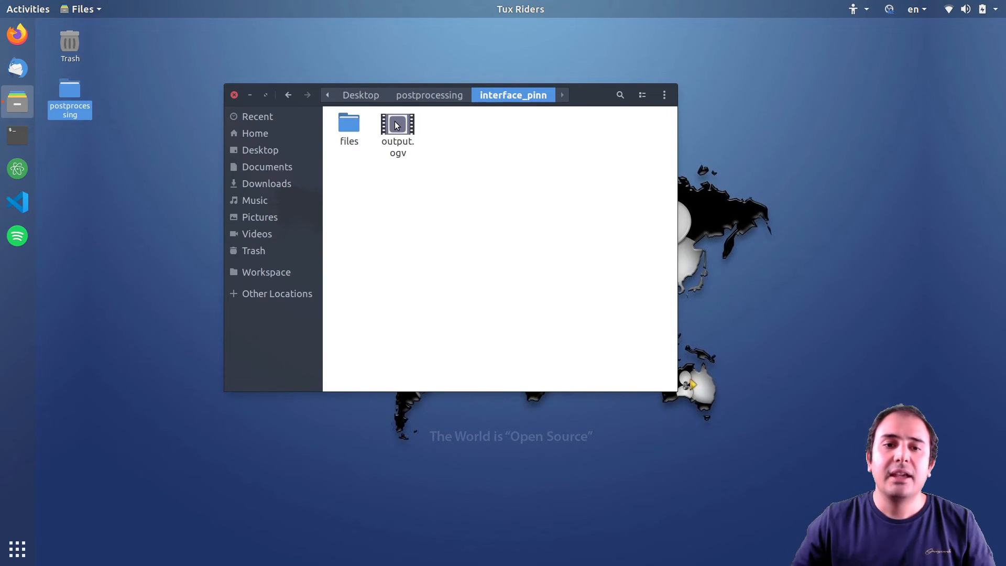
# Step: Play and pause interface_pinn's output.ogv shrinking-hole video, then go back to postprocessing
pyautogui.doubleClick(397, 125)
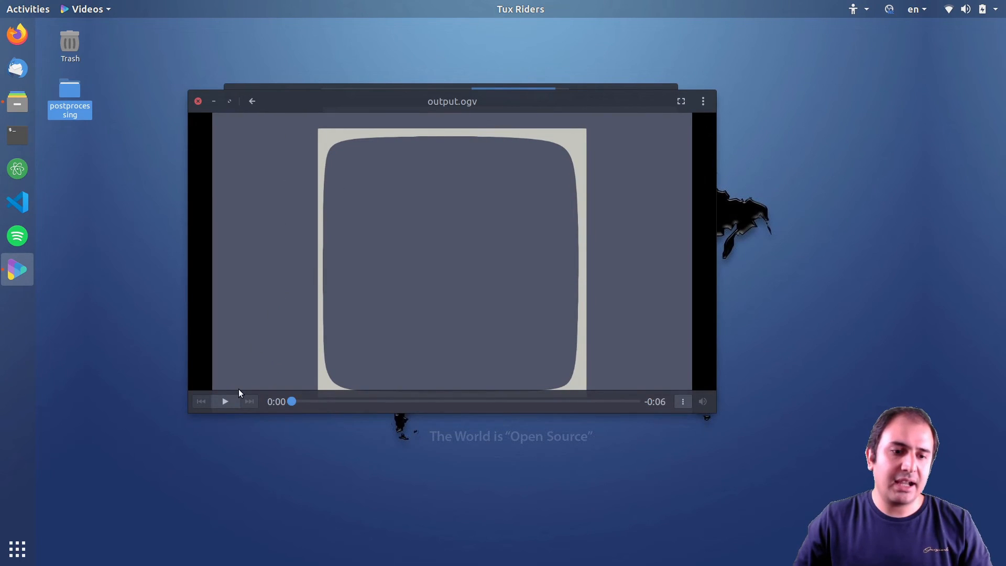
pyautogui.click(225, 402)
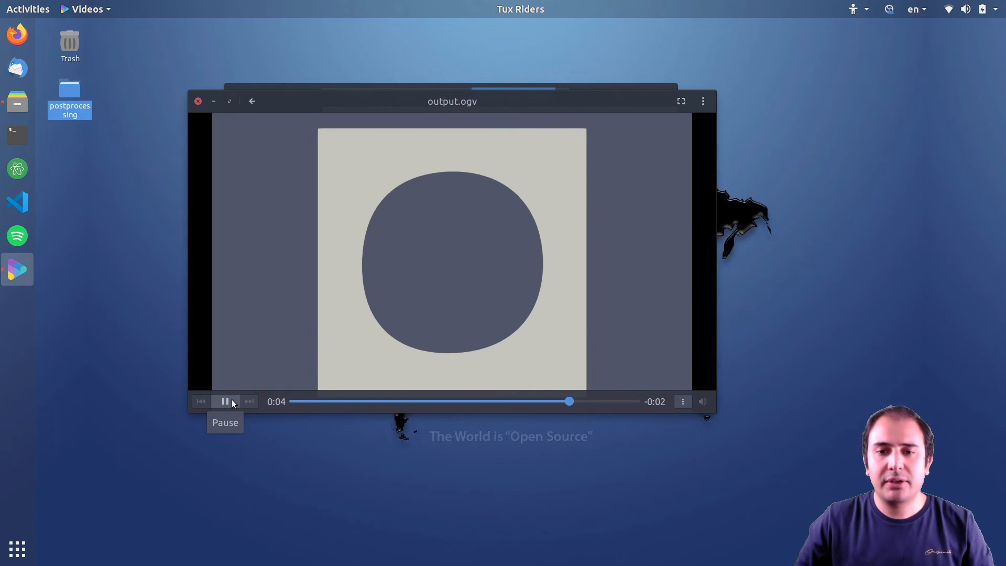
pyautogui.click(225, 401)
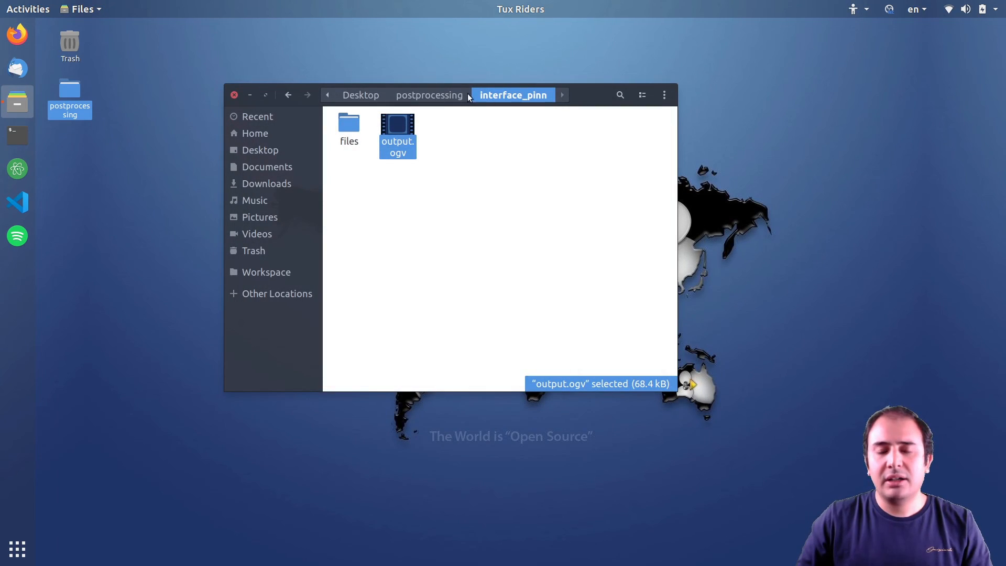
pyautogui.click(429, 94)
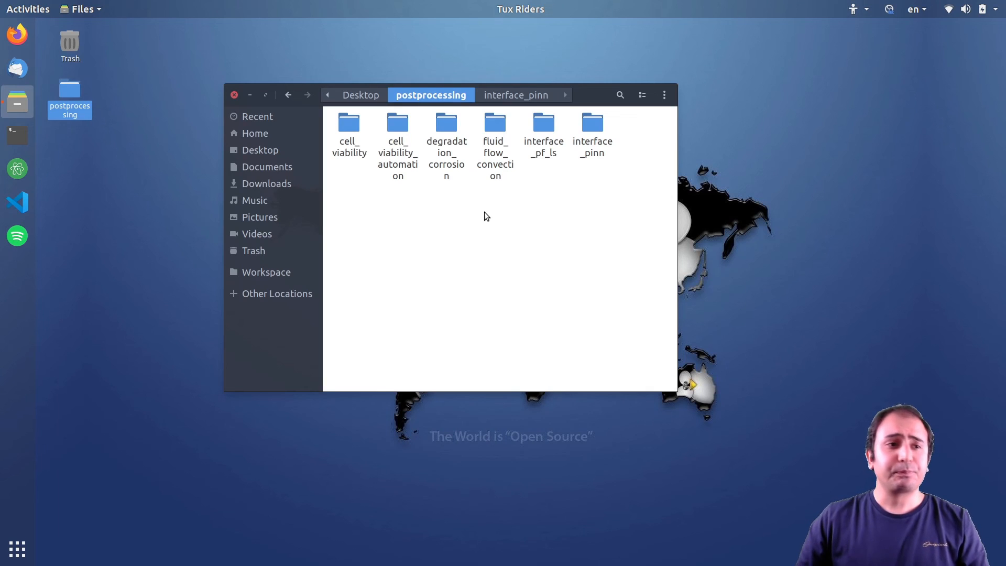